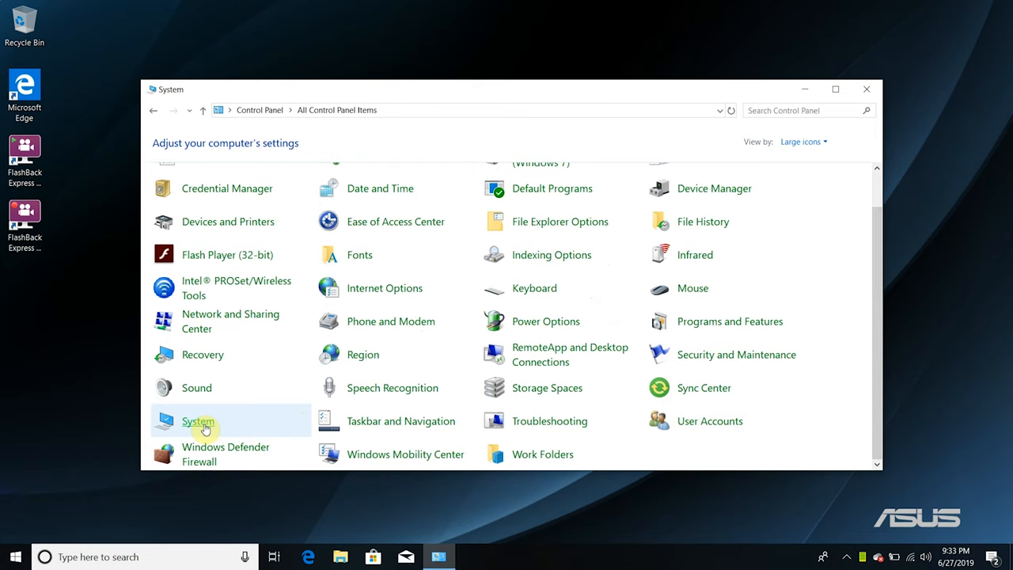
Check the System information page, then view the Wi-Fi status showing 433.3 Mbps.
{"action": "left_click", "coordinate": [198, 420]}
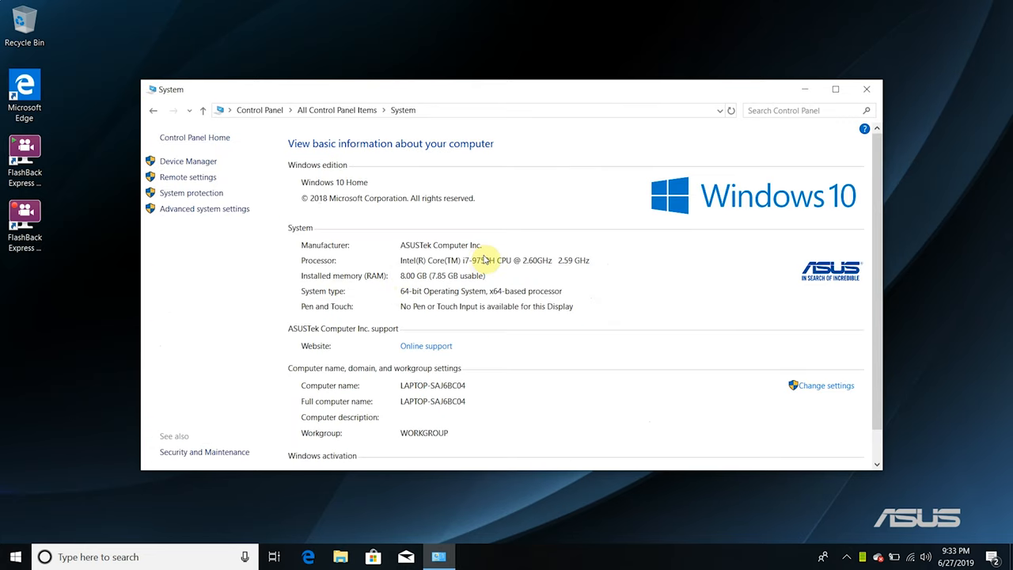
{"action": "mouse_move", "coordinate": [368, 249]}
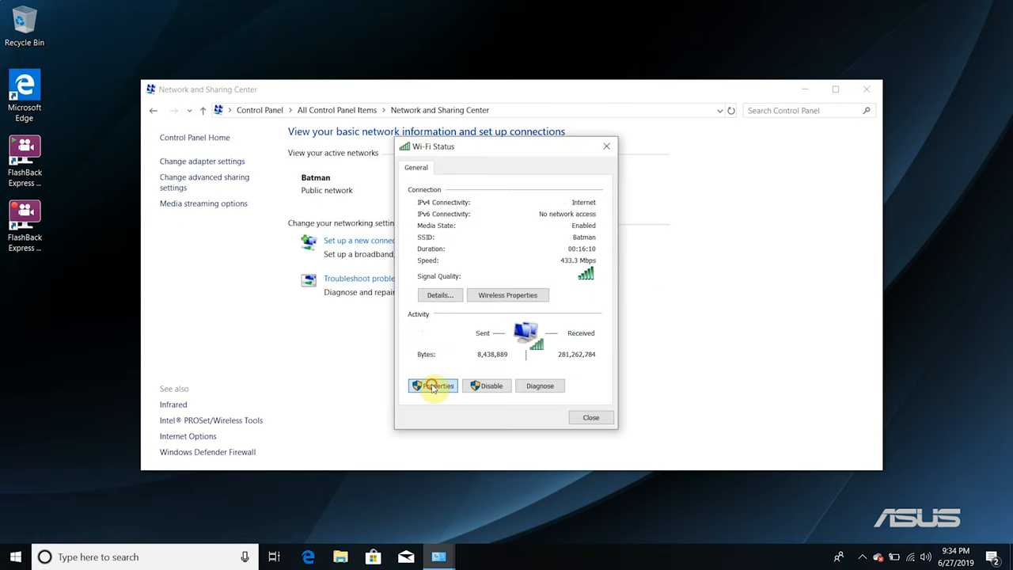
{"action": "left_click", "coordinate": [433, 386]}
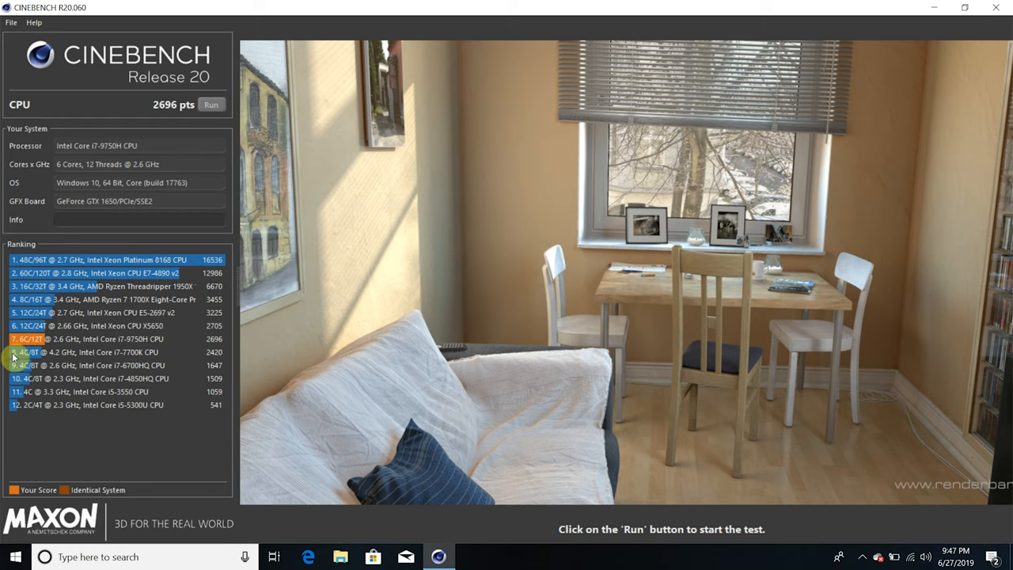
{"action": "mouse_move", "coordinate": [57, 346]}
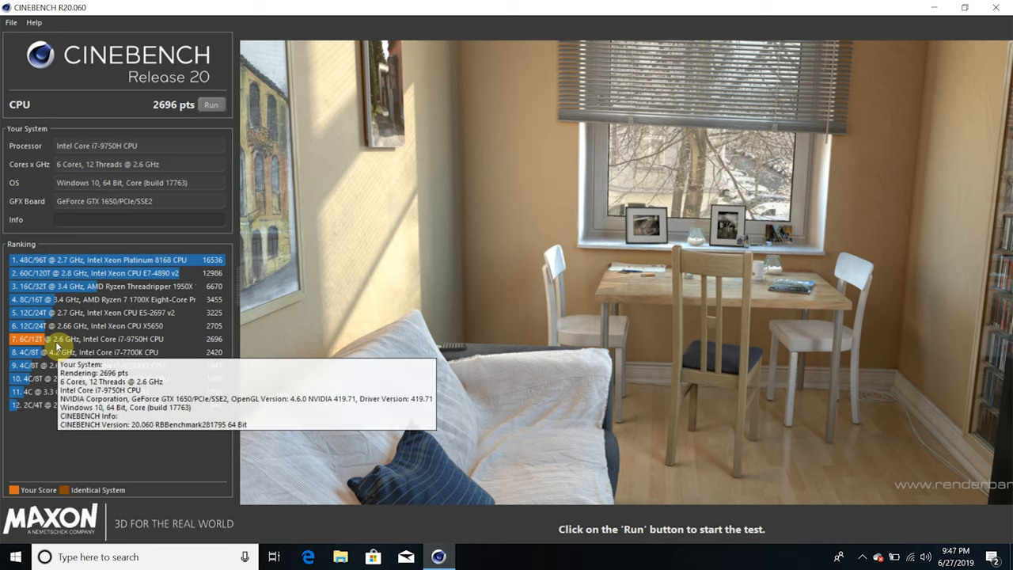
{"action": "mouse_move", "coordinate": [843, 556]}
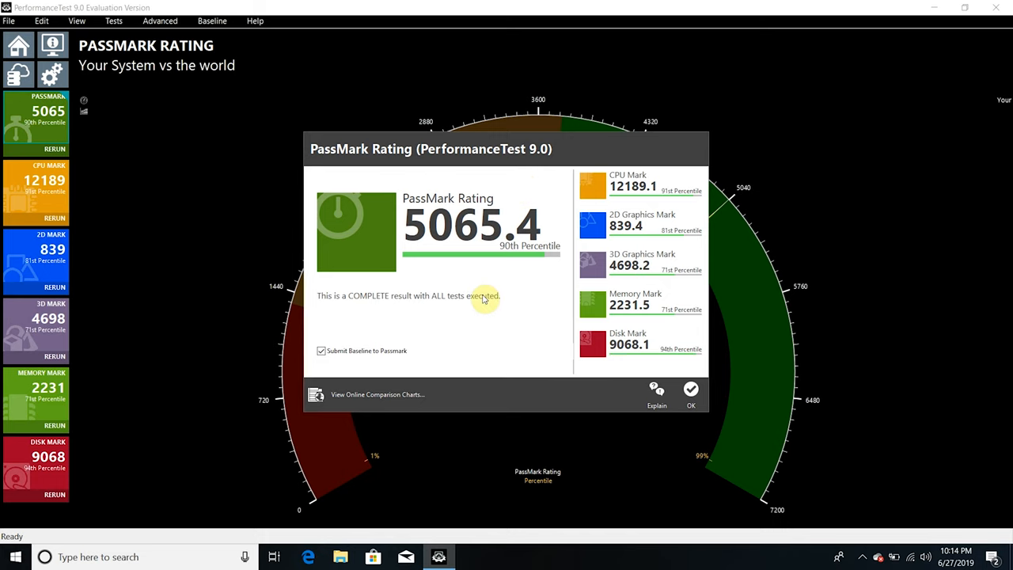
{"action": "mouse_move", "coordinate": [489, 296]}
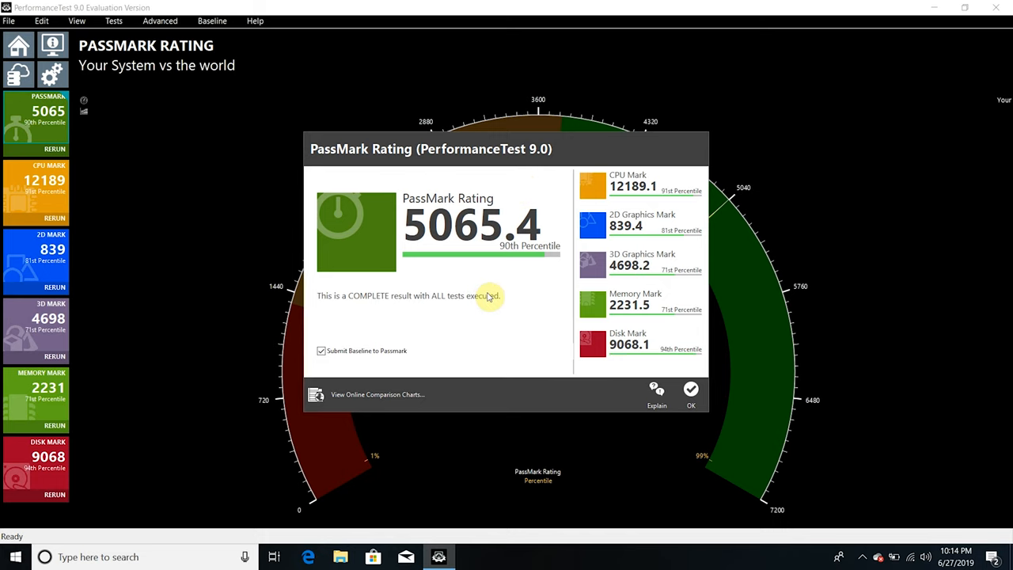
{"action": "mouse_move", "coordinate": [454, 378]}
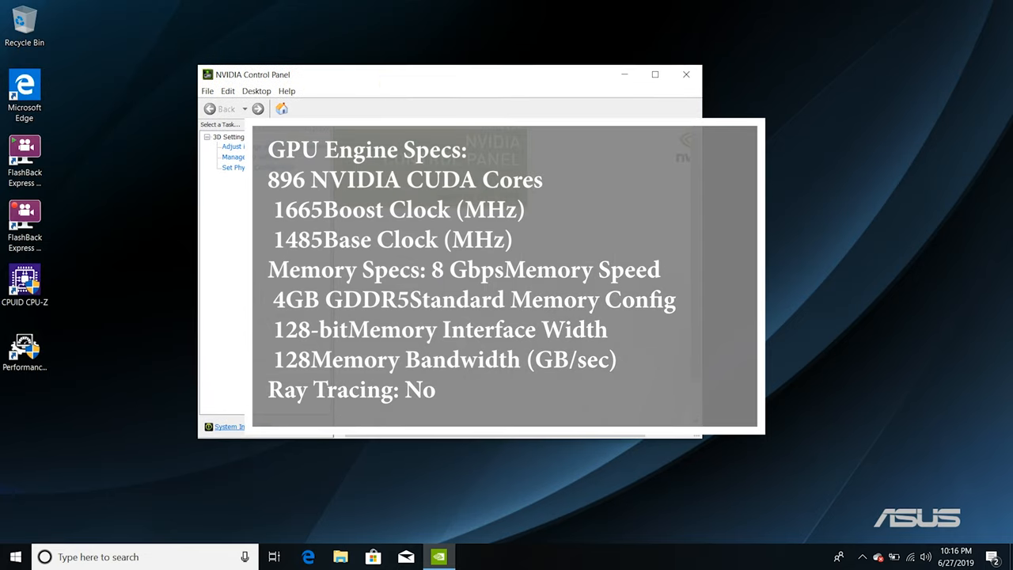
View NVIDIA's image settings preview and global 3D settings pages, then close the control panel.
{"action": "left_click", "coordinate": [232, 146]}
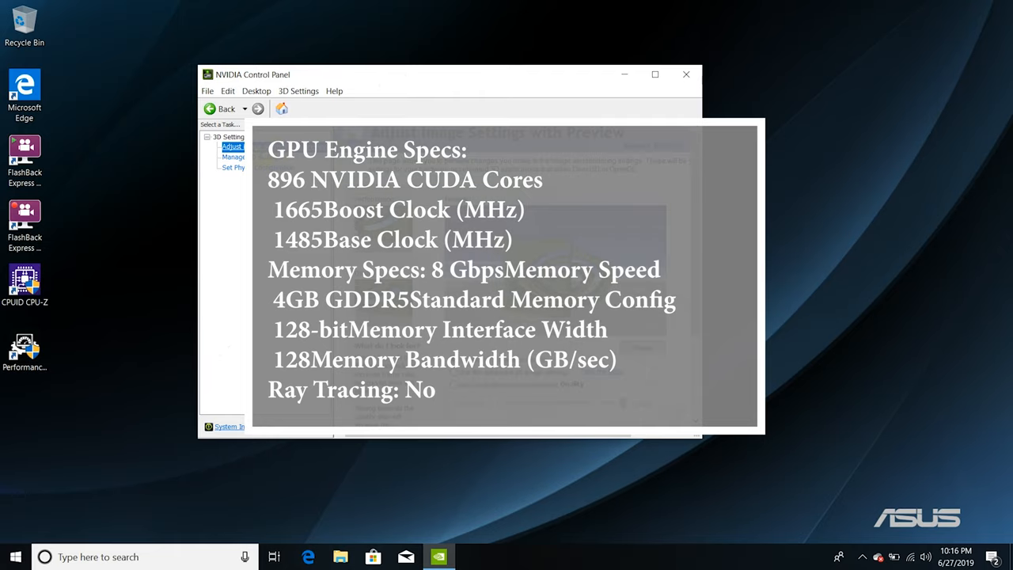
{"action": "left_click", "coordinate": [250, 157]}
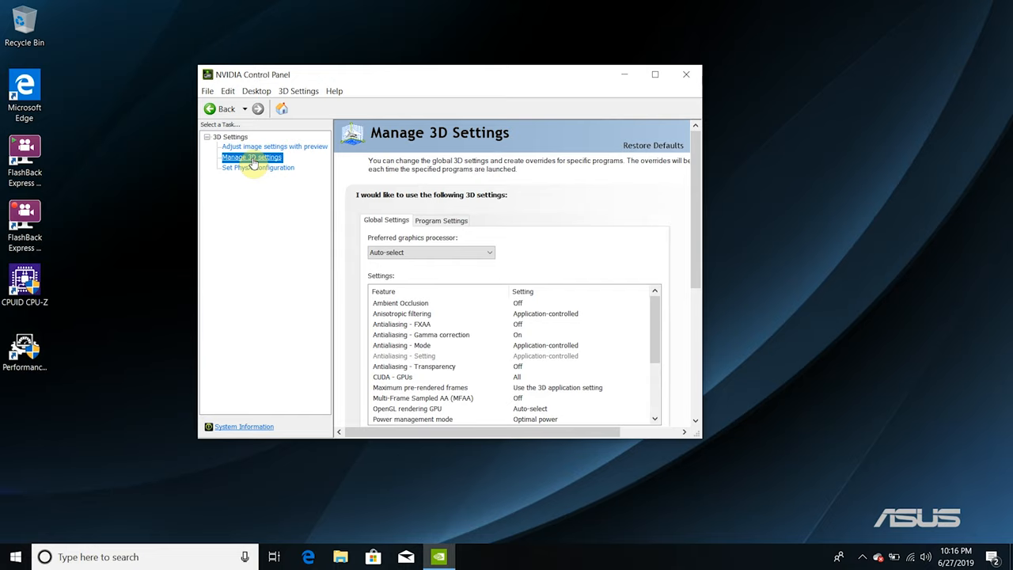
{"action": "left_click", "coordinate": [256, 167]}
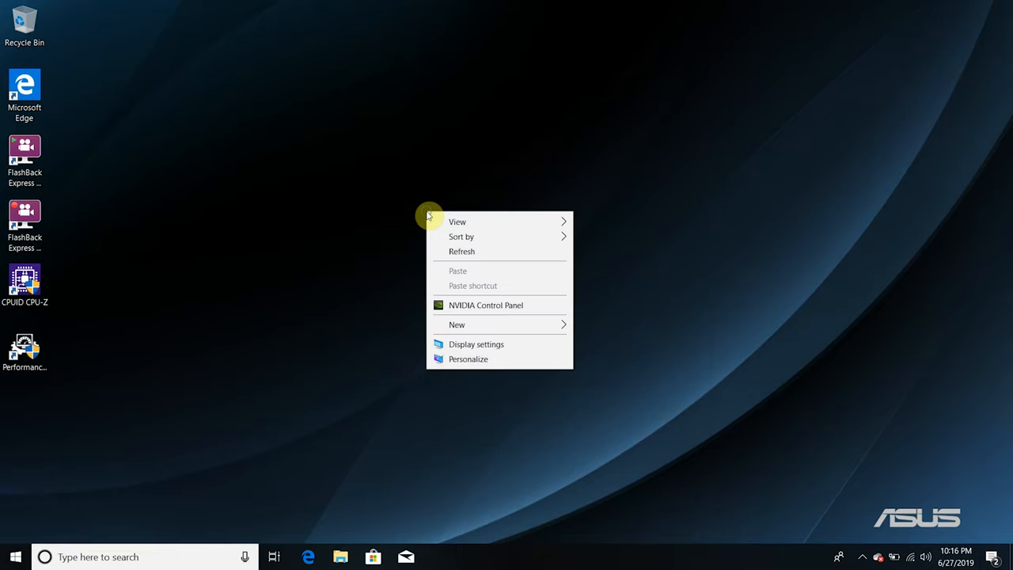
Review Display settings: keep resolution at 1920 × 1080 and scaling at 125%.
{"action": "left_click", "coordinate": [475, 344]}
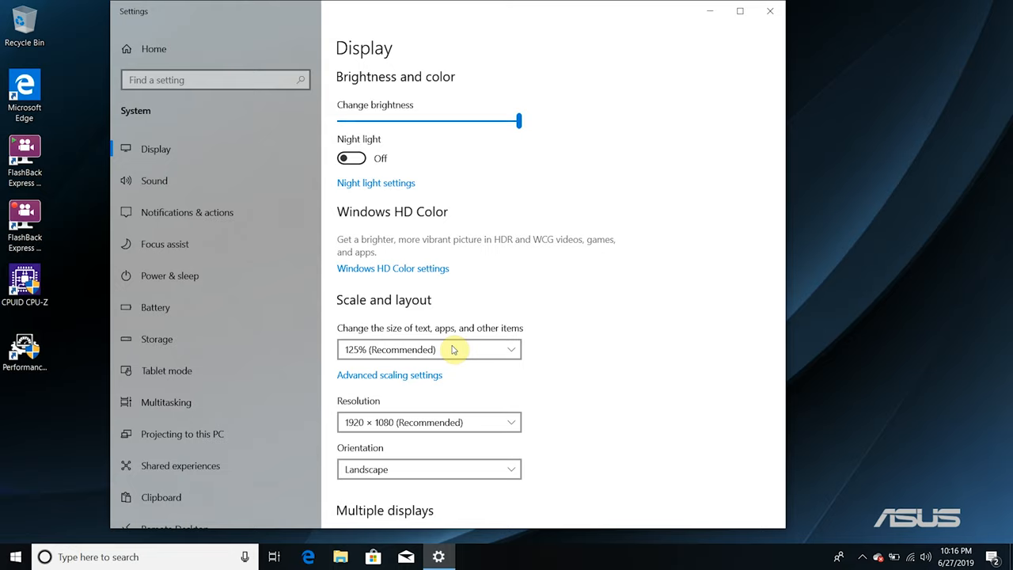
{"action": "left_click", "coordinate": [429, 422]}
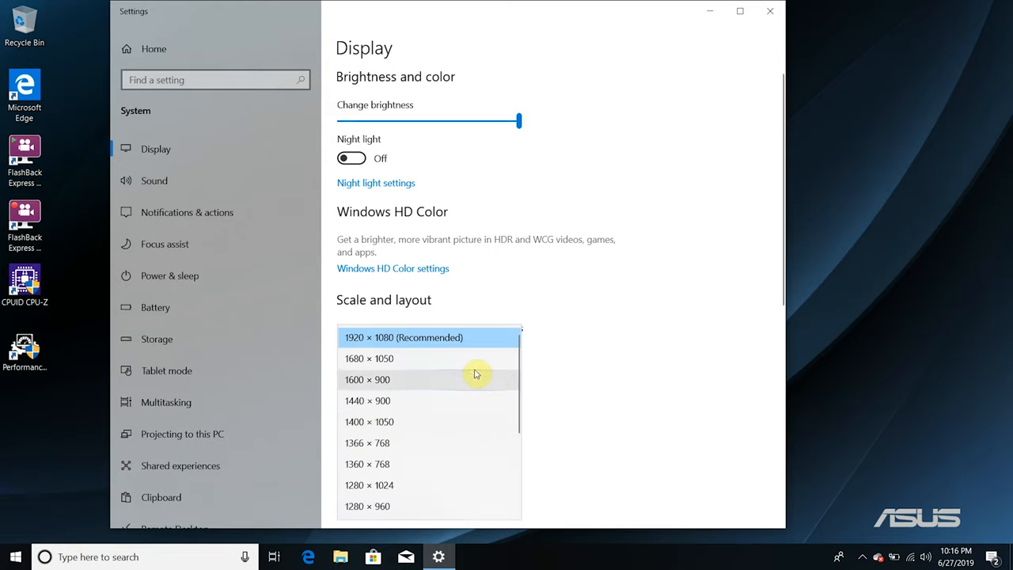
{"action": "mouse_move", "coordinate": [549, 389]}
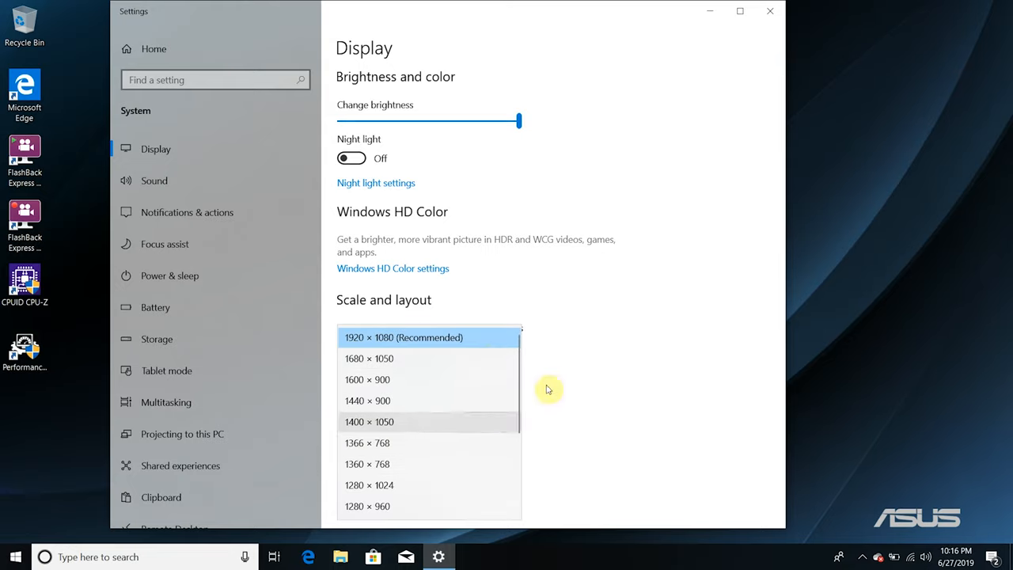
{"action": "left_click", "coordinate": [429, 327]}
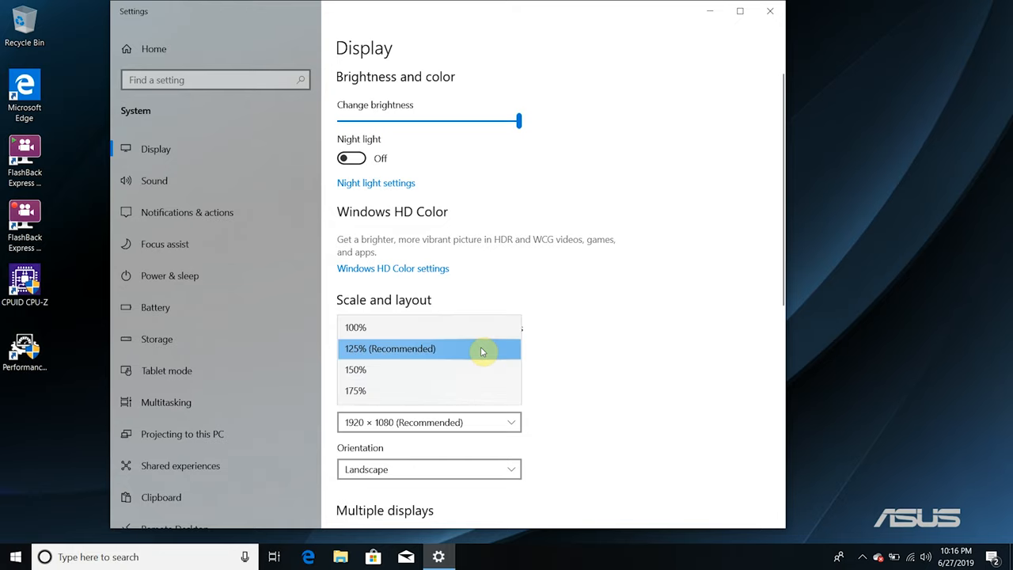
{"action": "left_click", "coordinate": [390, 348]}
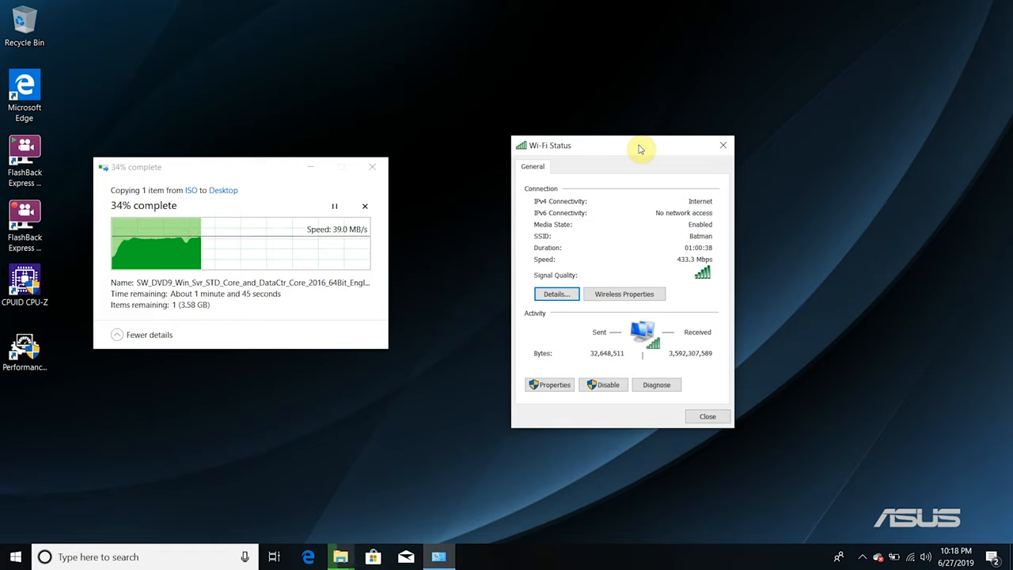
{"action": "mouse_move", "coordinate": [365, 206]}
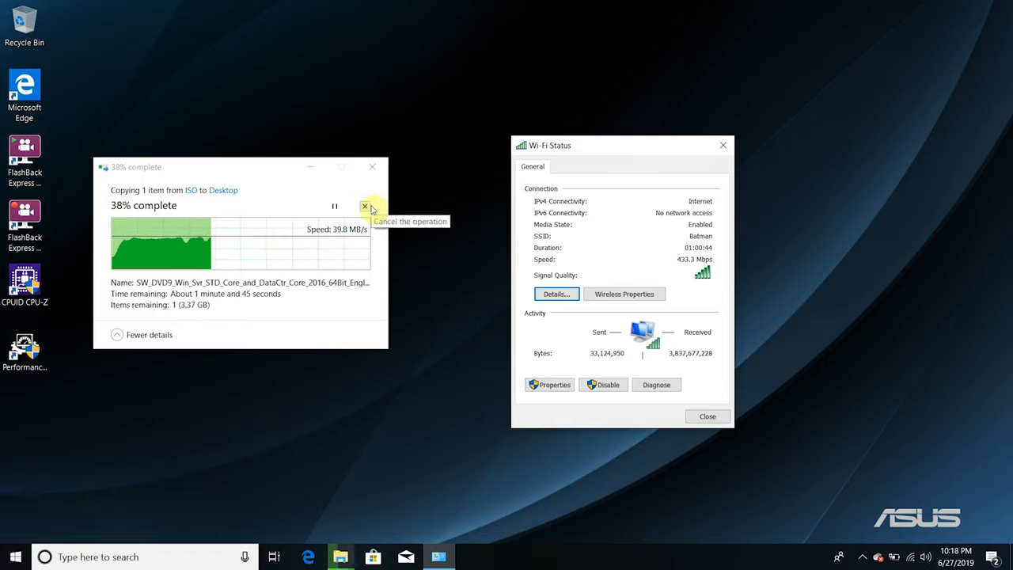